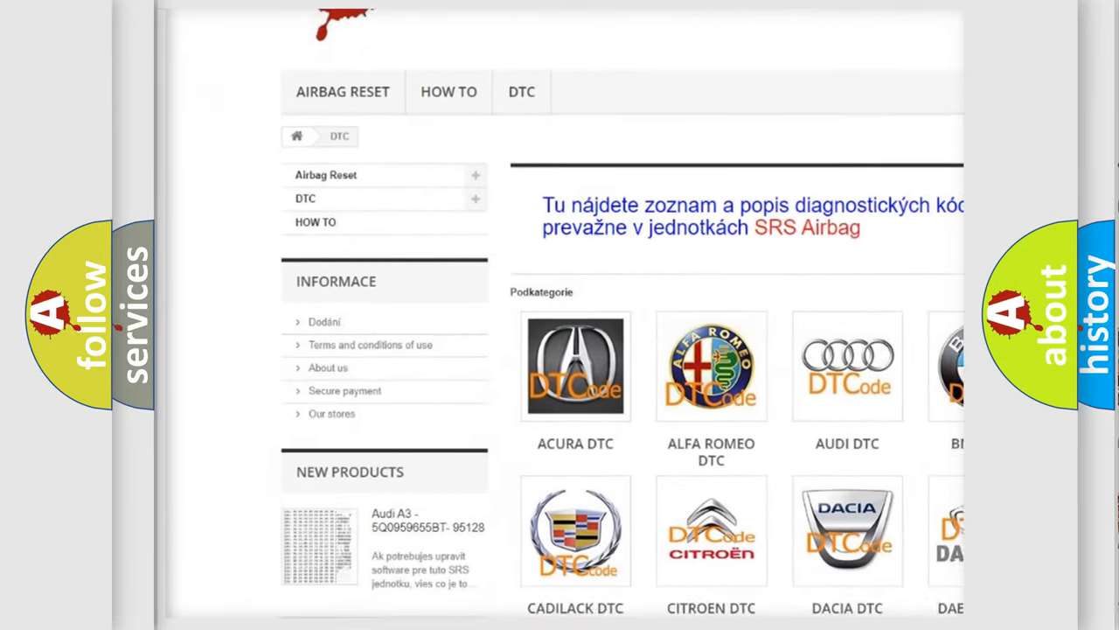
Scroll down past the brand logos to the list of B-series trouble codes
scroll("down", 3)
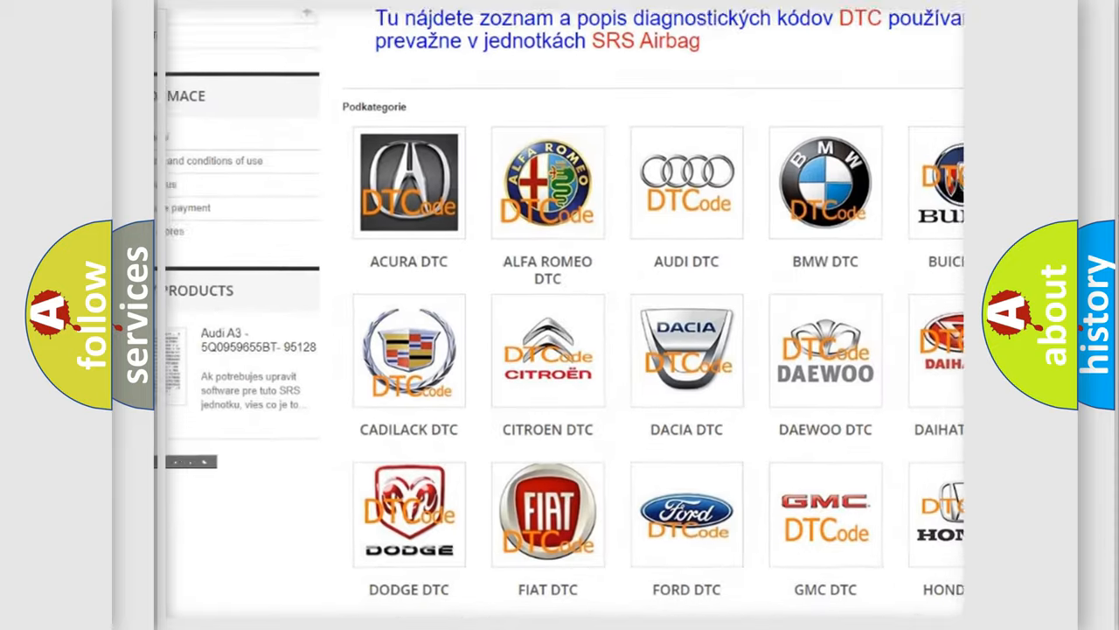
scroll("down", 3)
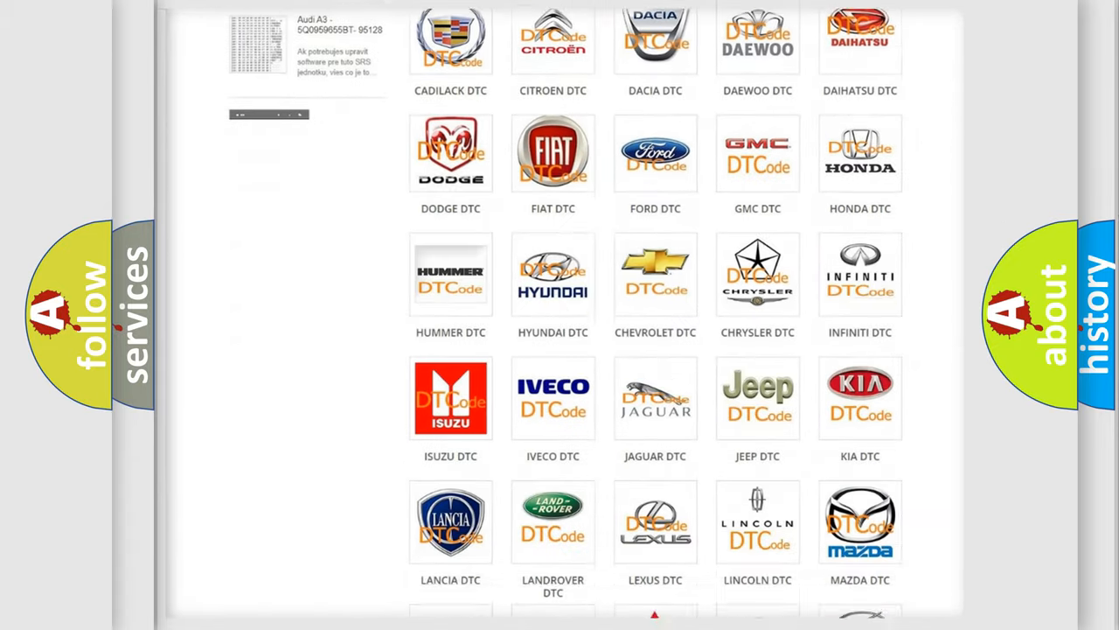
scroll("down", 3)
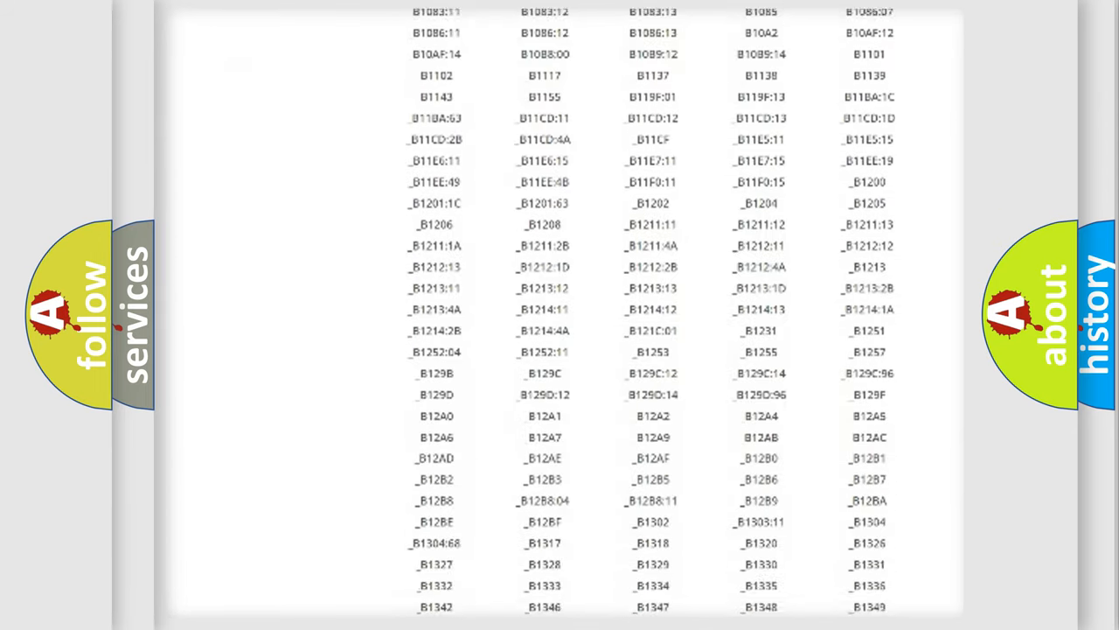
scroll("down", 3)
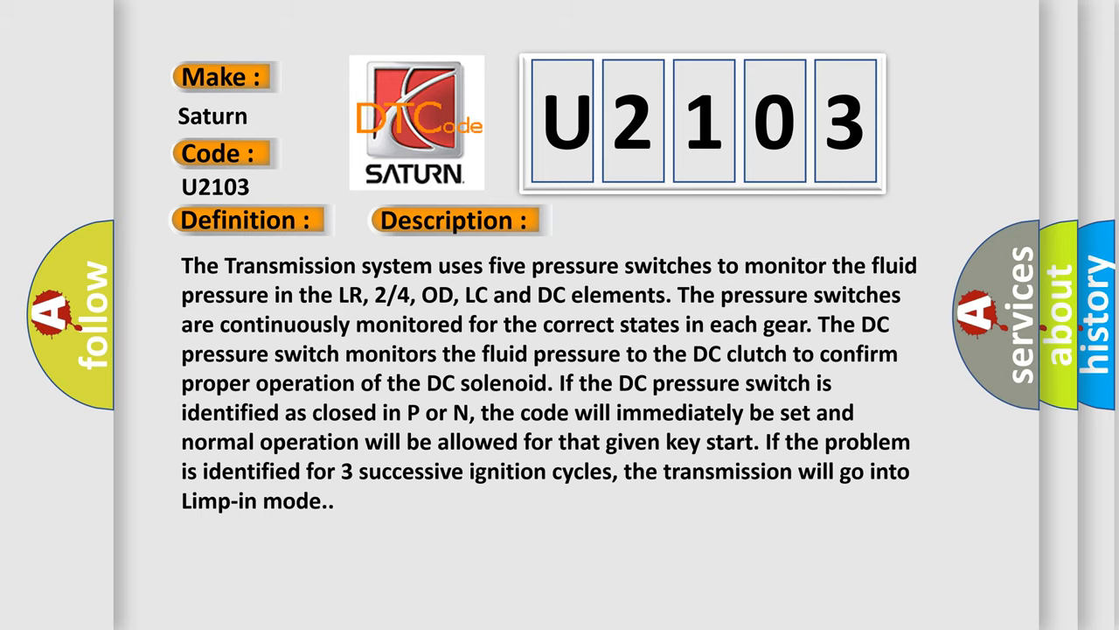
Advance to the Cause slide for code U2103 listing TCM power input DTCs, DC pressure circuit faults and the PCM
left_click(642, 220)
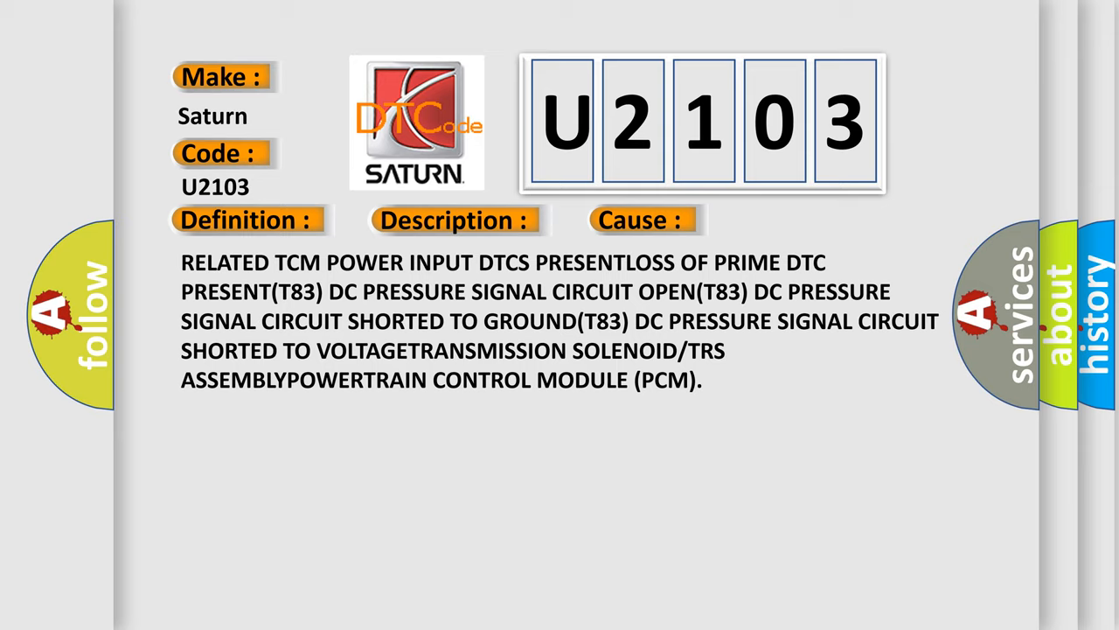